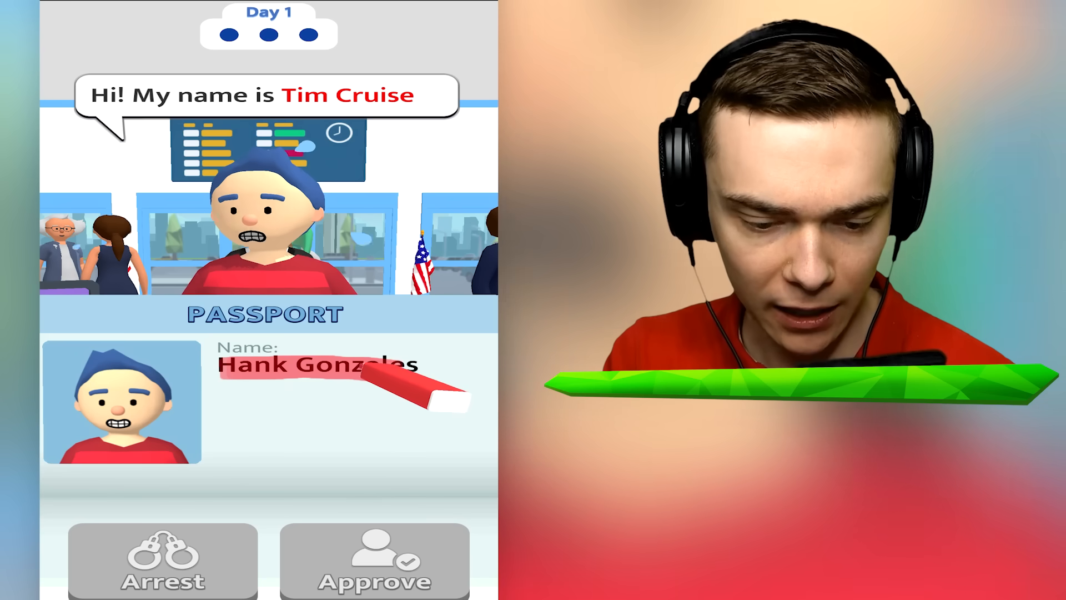
# Mark the mismatched passport names, arresting Tim Cruise and flagging Mary Johnson
pyautogui.click(162, 561)
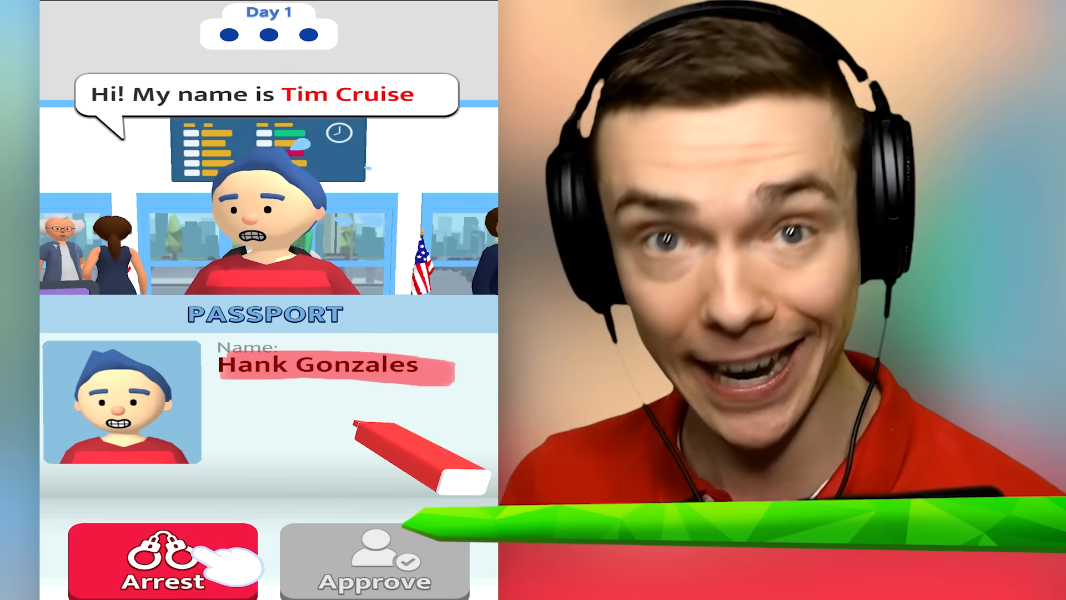
pyautogui.click(163, 561)
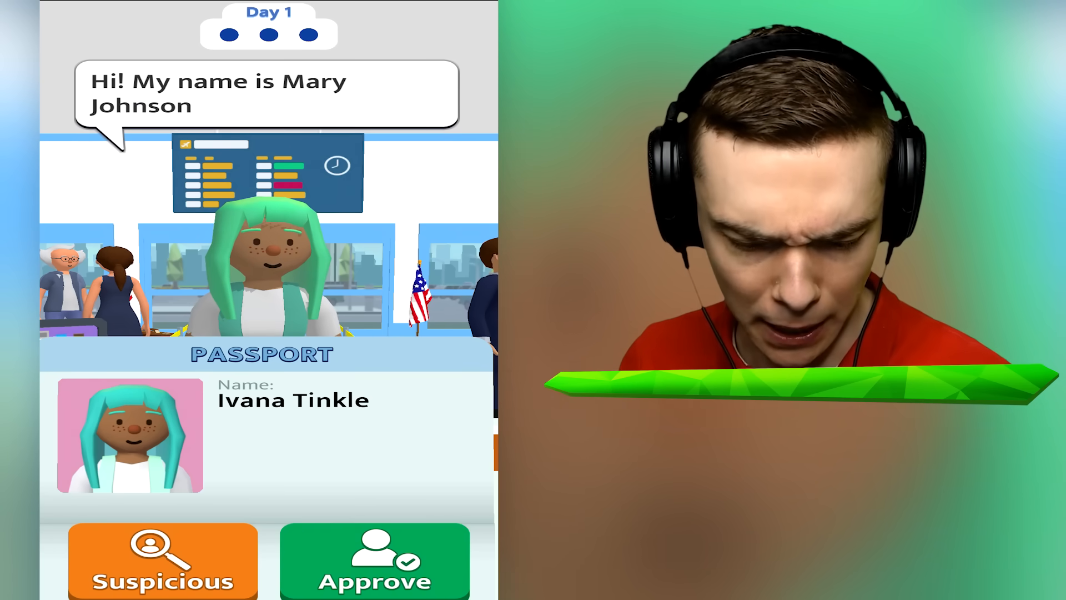
pyautogui.click(163, 561)
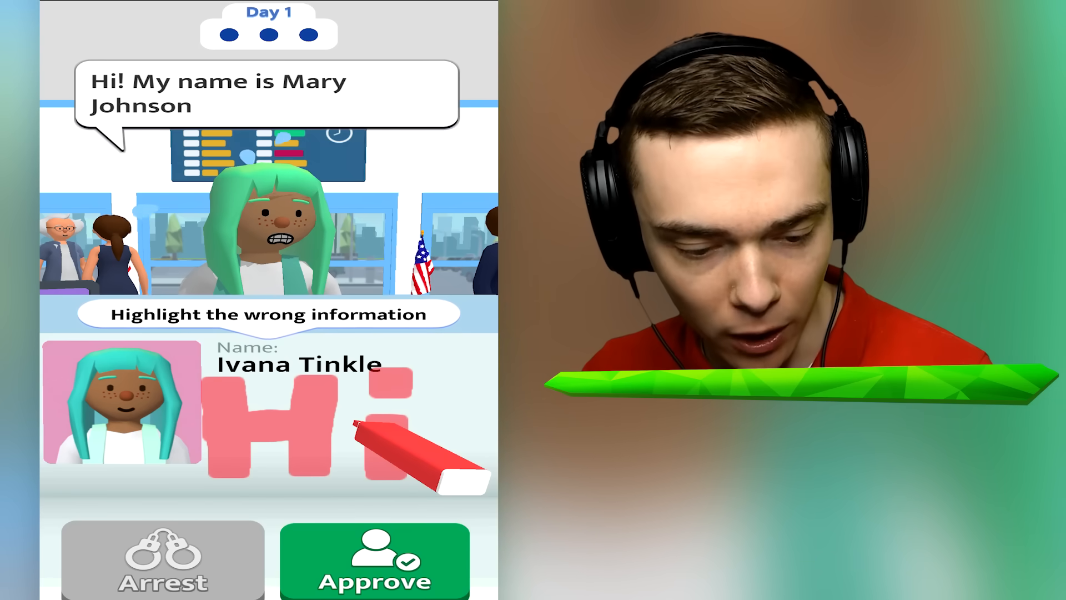
pyautogui.click(374, 561)
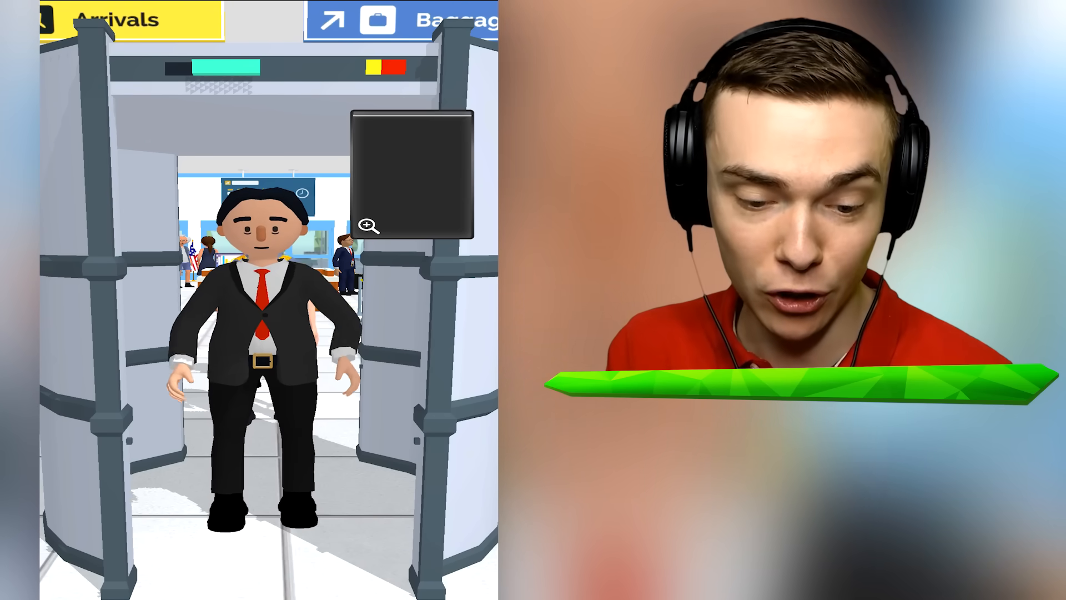
# Enlarge the suited man's scan, pat him down, and arrest him for the revolver
pyautogui.click(367, 226)
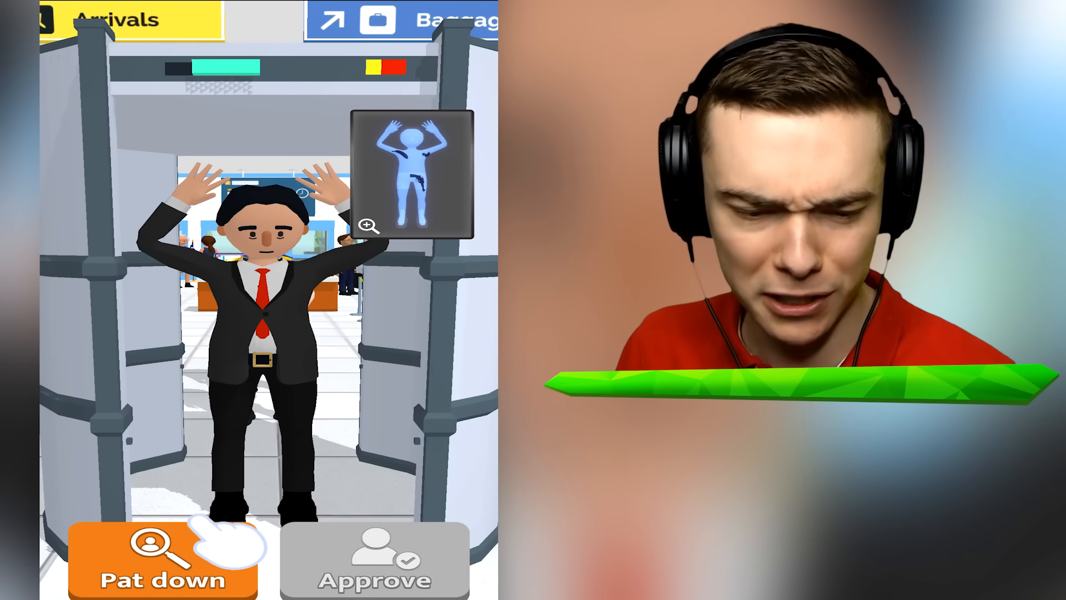
pyautogui.click(369, 224)
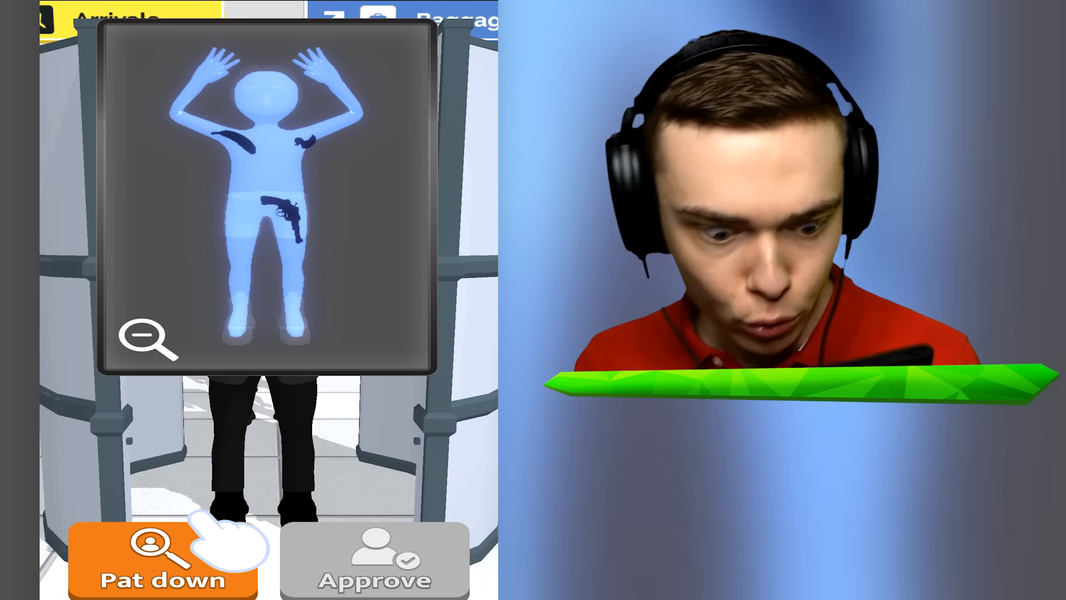
pyautogui.click(161, 557)
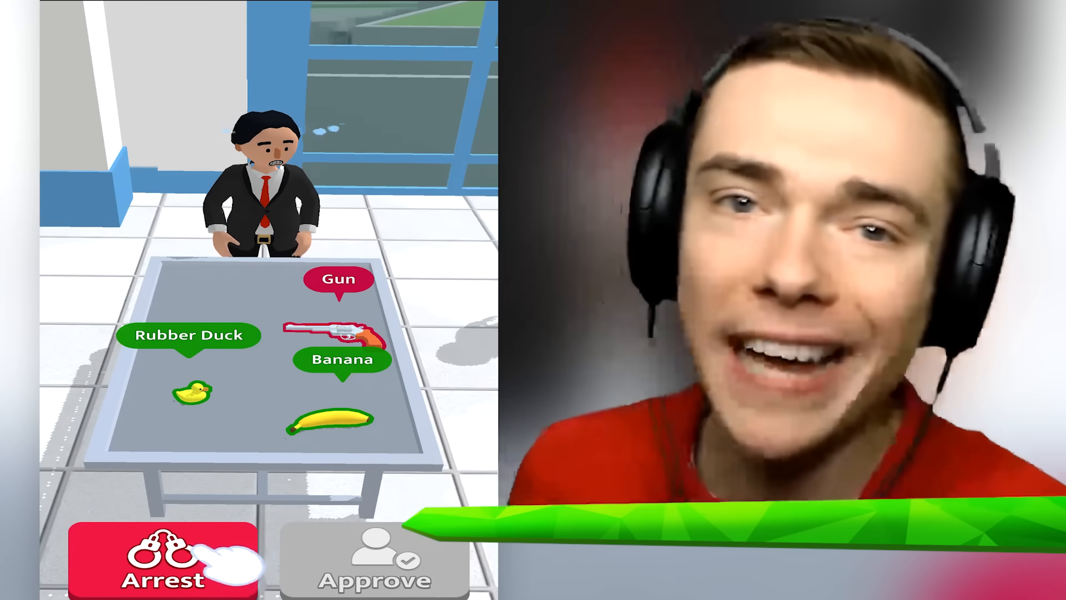
pyautogui.click(161, 557)
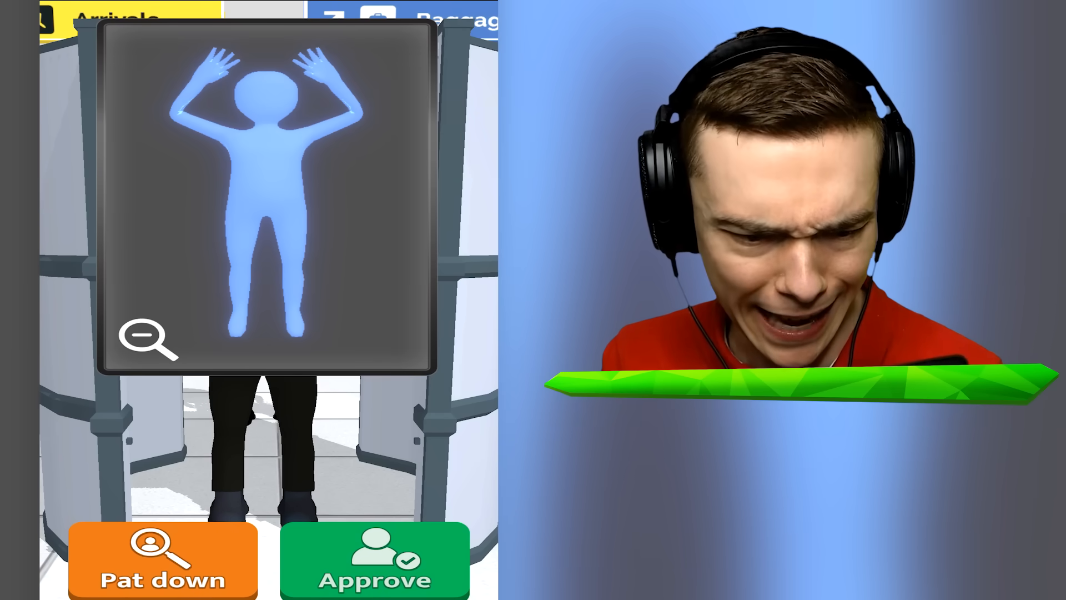
# Approve the clean-scan passenger, then enlarge the woman's scan and check her hidden item
pyautogui.click(161, 562)
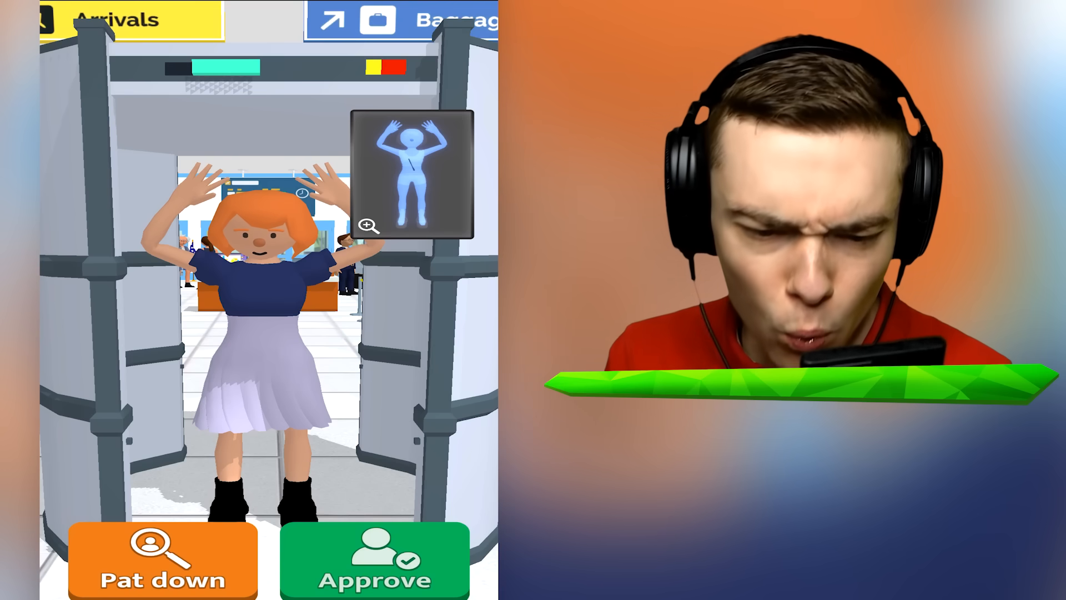
pyautogui.click(368, 224)
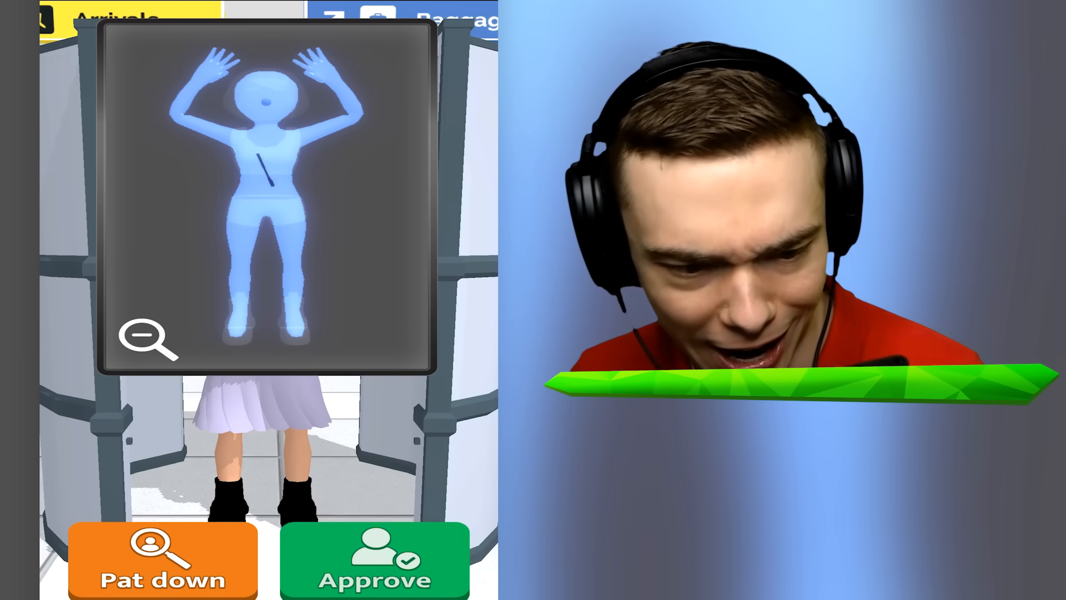
pyautogui.click(149, 338)
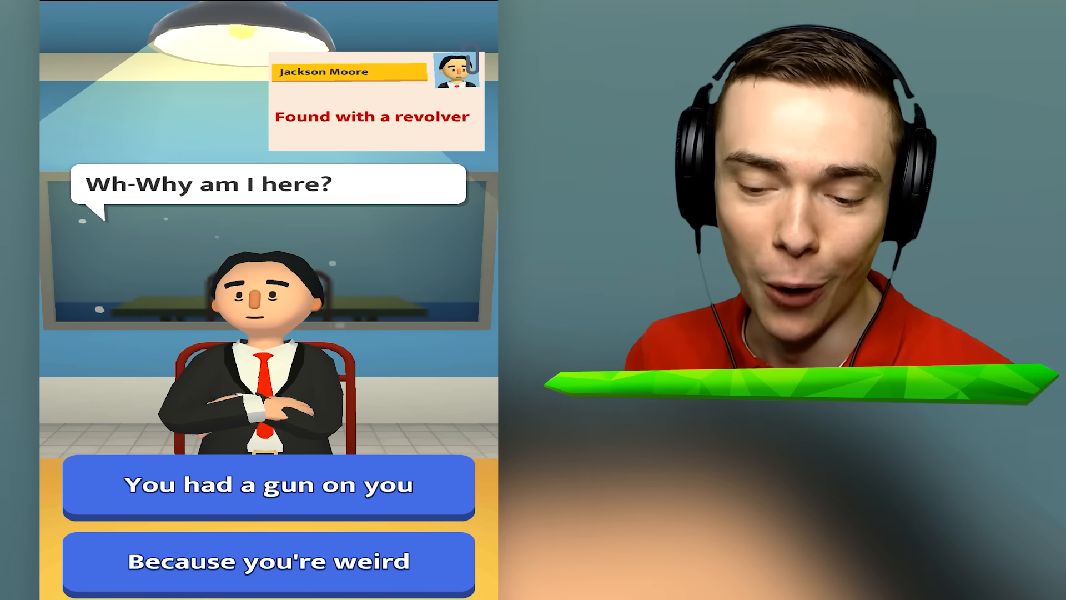
# Answer Jackson Moore's interrogation question and take the 150 cash reward
pyautogui.click(269, 485)
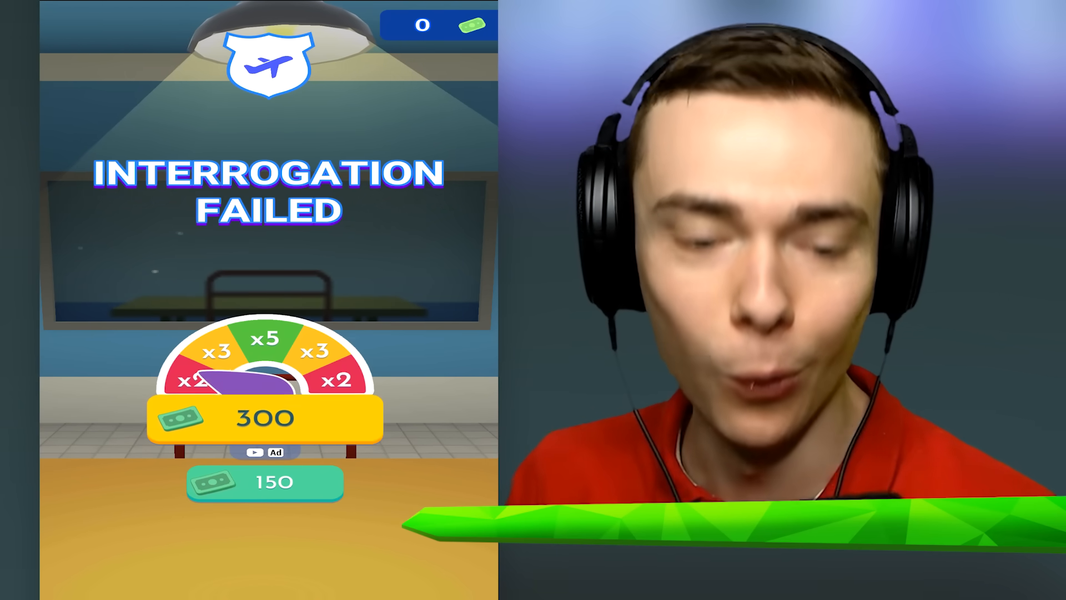
pyautogui.click(265, 483)
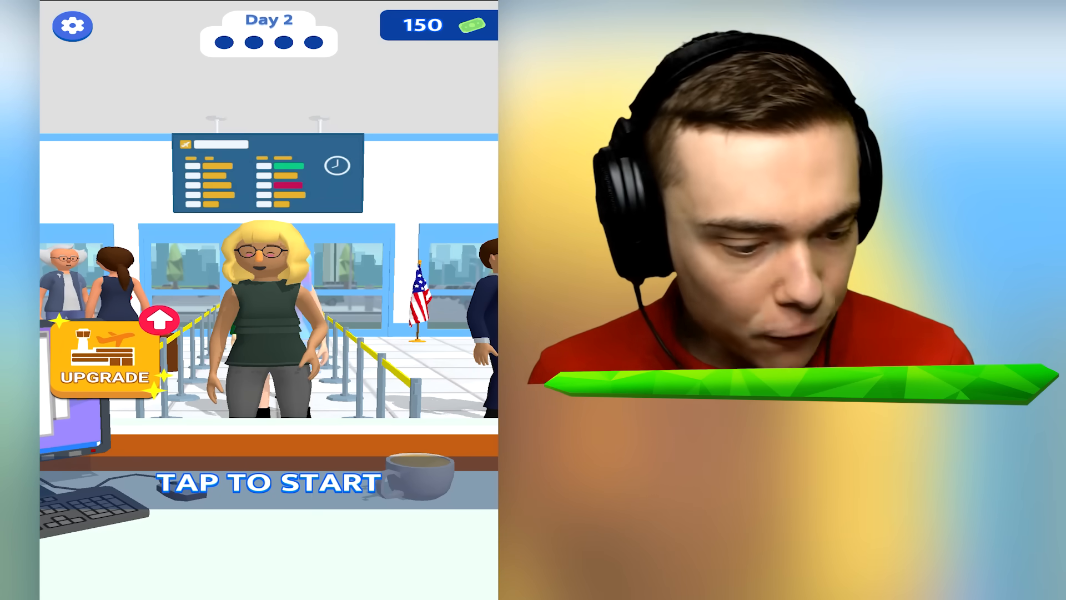
# Start Day 2, arrest Mia Jones for her false age of 32, and approve Stephen Scott
pyautogui.click(105, 367)
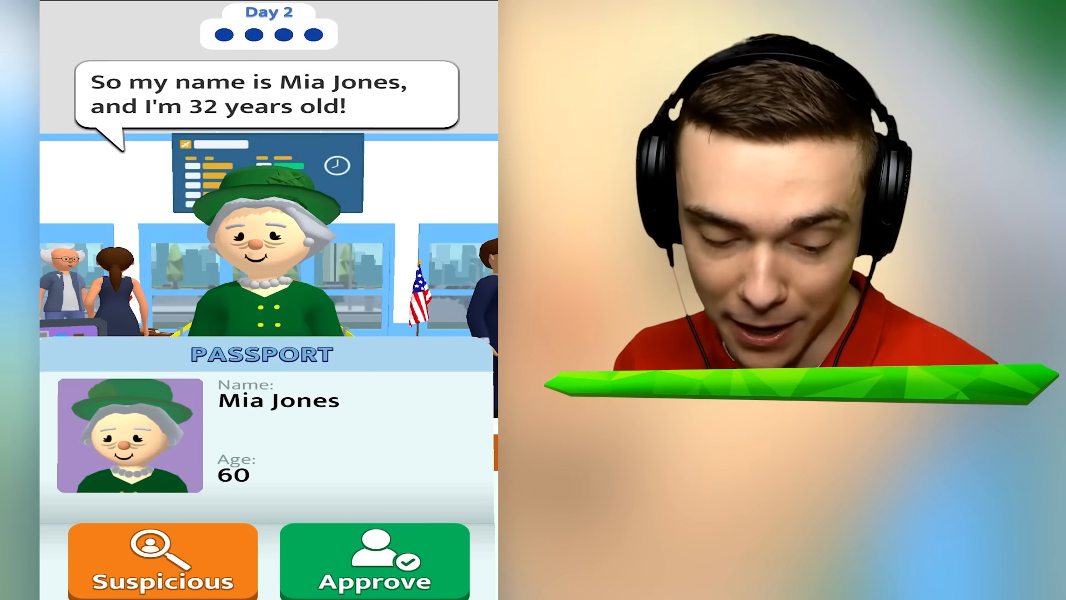
pyautogui.click(162, 561)
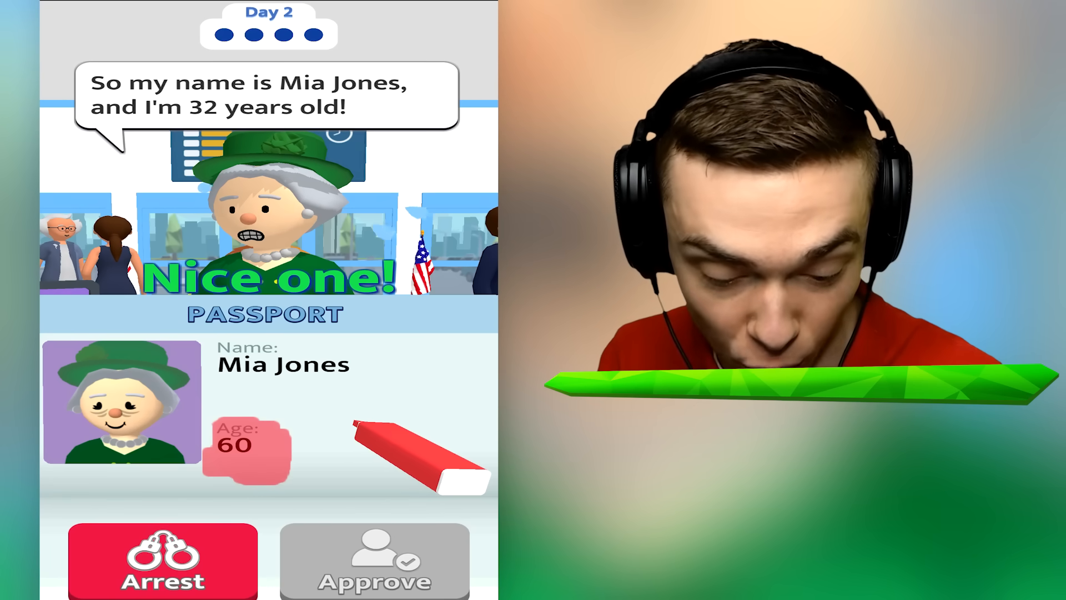
pyautogui.click(162, 560)
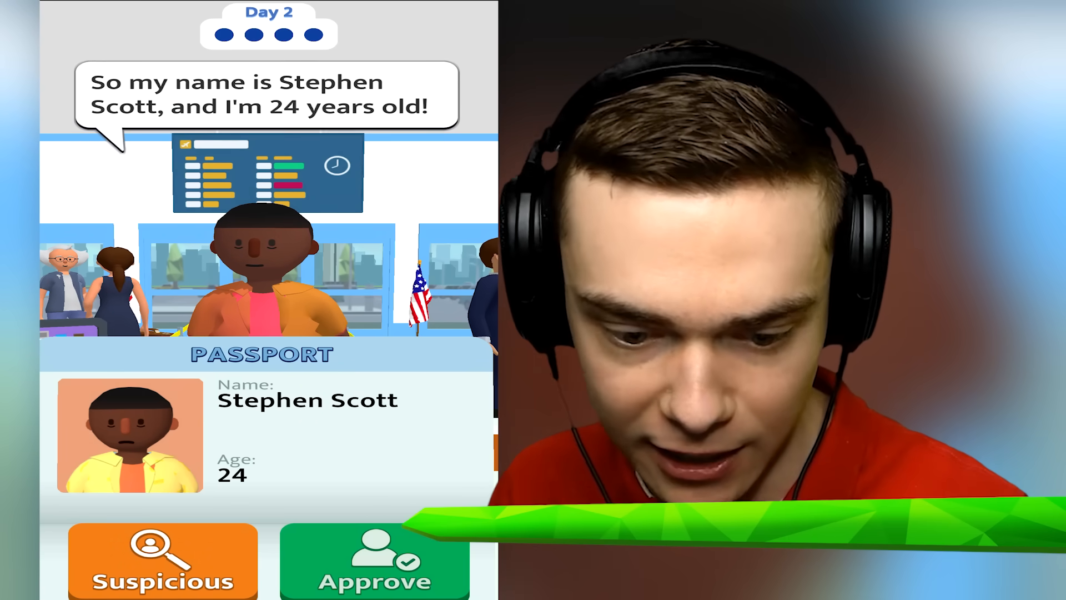
pyautogui.click(373, 561)
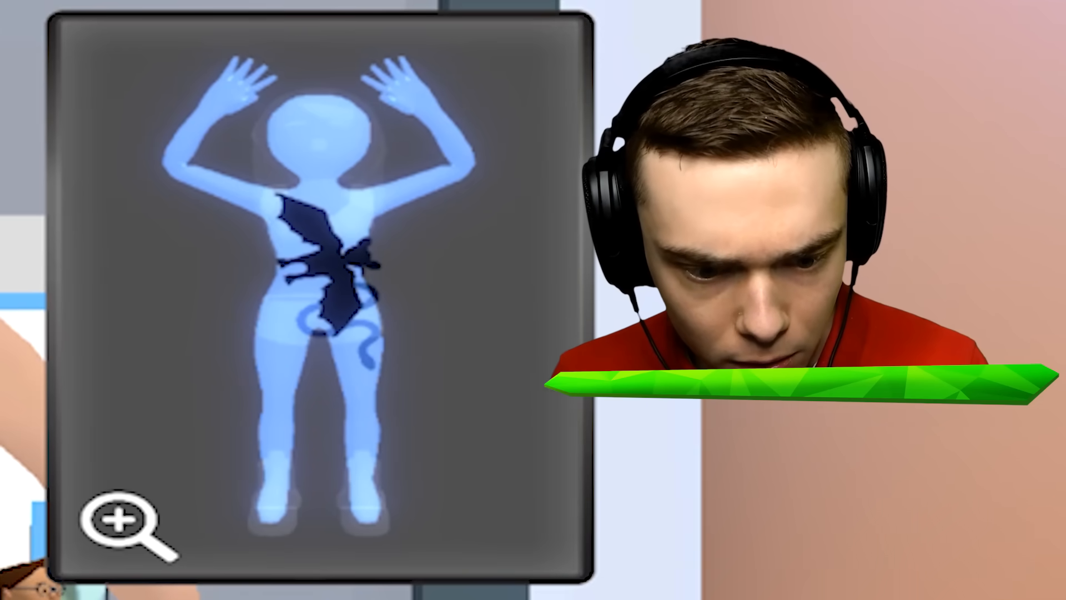
# Search the passenger with the large hidden object, then approve his camera and tablet
pyautogui.click(122, 530)
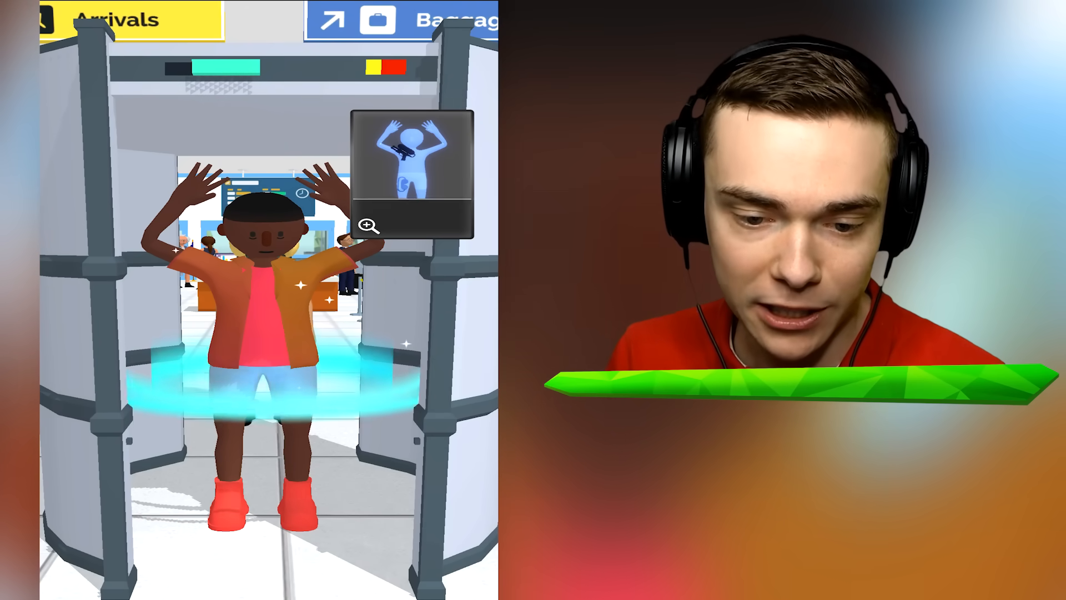
pyautogui.click(370, 226)
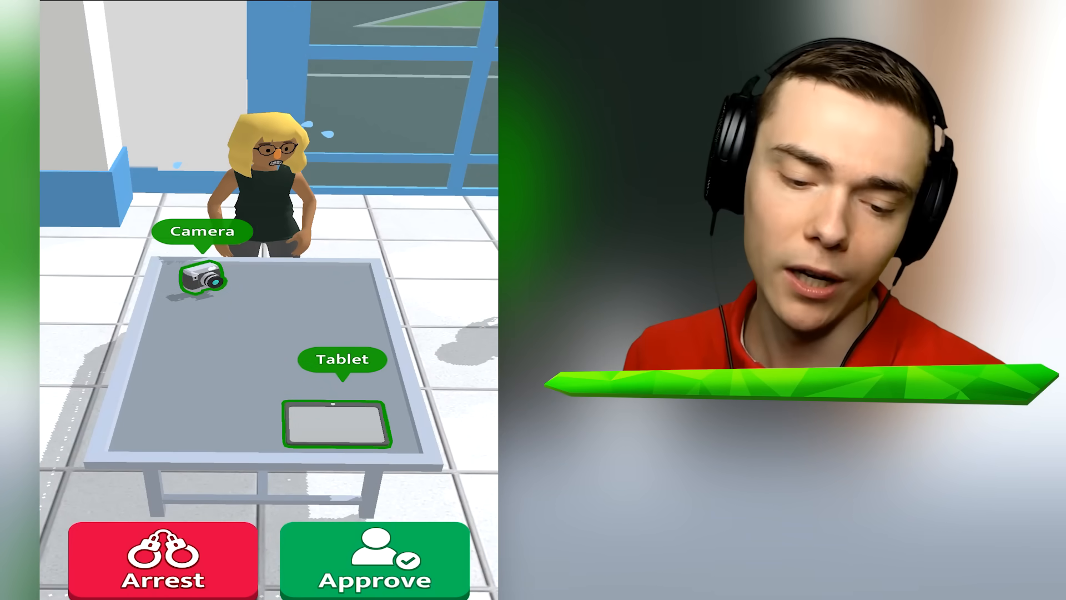
pyautogui.click(373, 560)
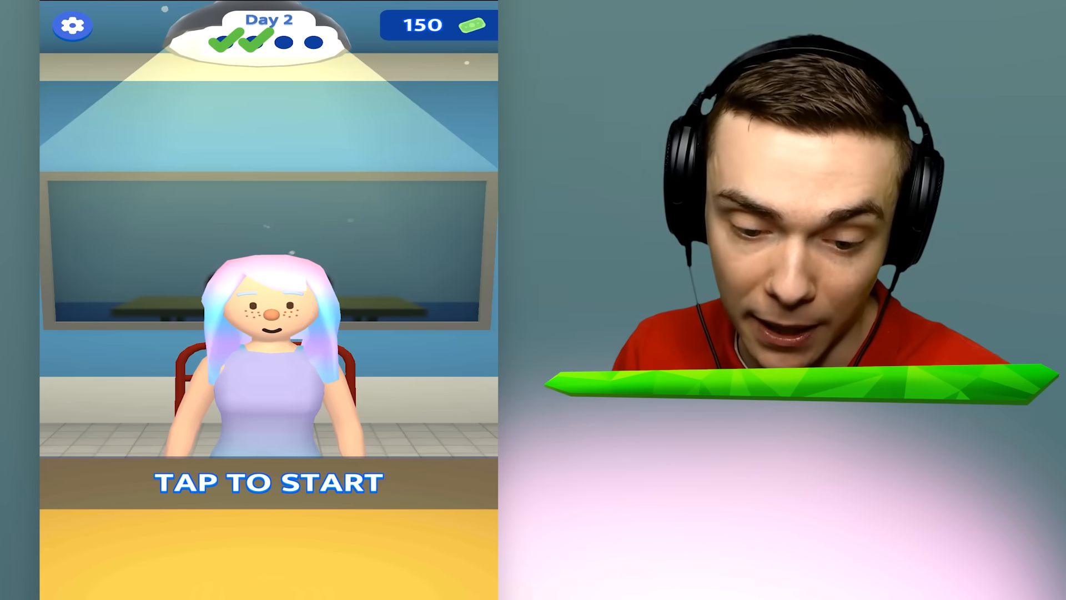
# Start the Day 2 round with the seated pastel-haired passenger
pyautogui.click(268, 484)
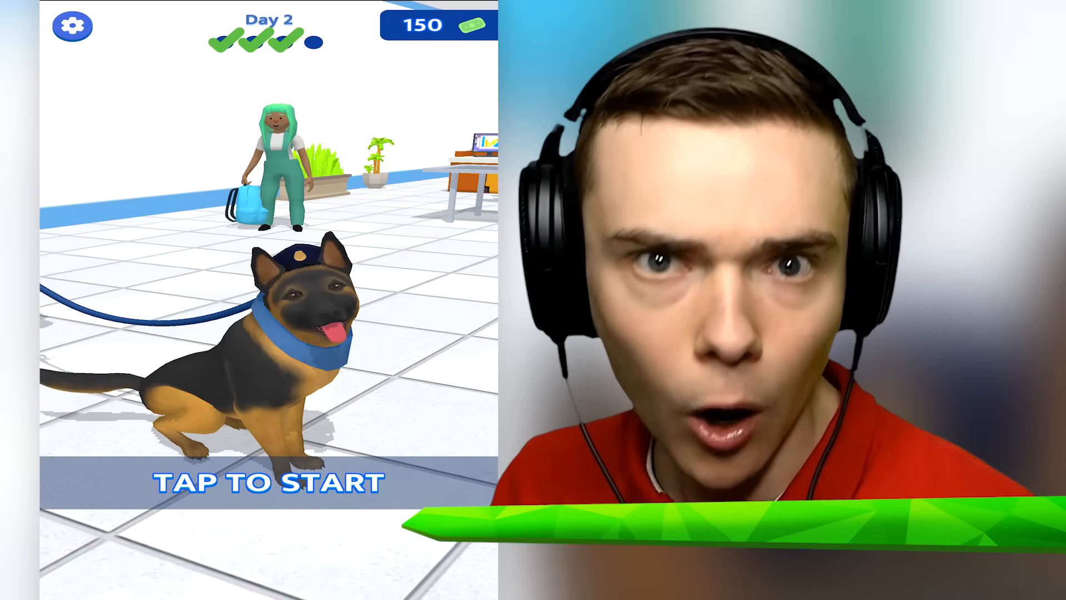
# Start the sniffer-dog round and rule on the scientist's chemistry-experiment suitcase
pyautogui.click(266, 483)
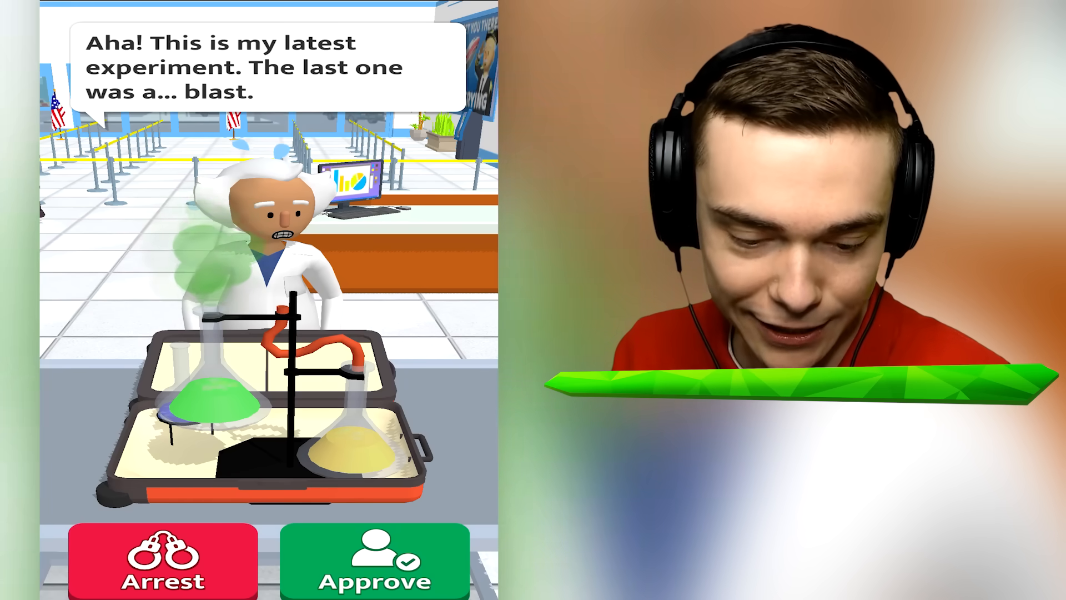
pyautogui.click(162, 562)
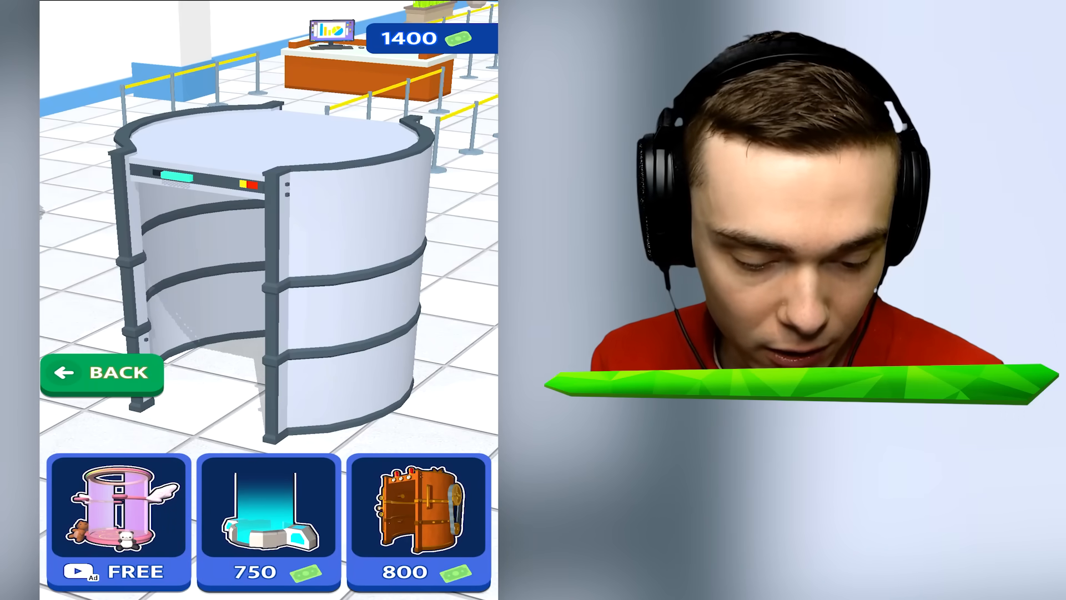
# Leave the 1400-cash body-scanner upgrade shop and continue to Day 3
pyautogui.click(268, 517)
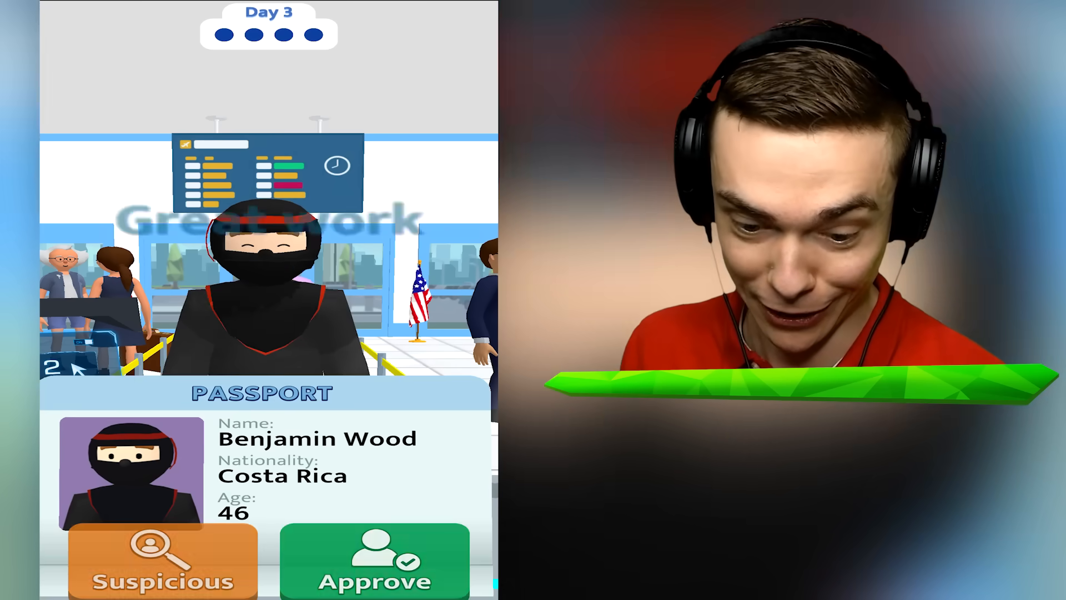
# Approve Benjamin Wood's passport, then flag and arrest Chris P. Bacon for his mismatched photo
pyautogui.click(374, 561)
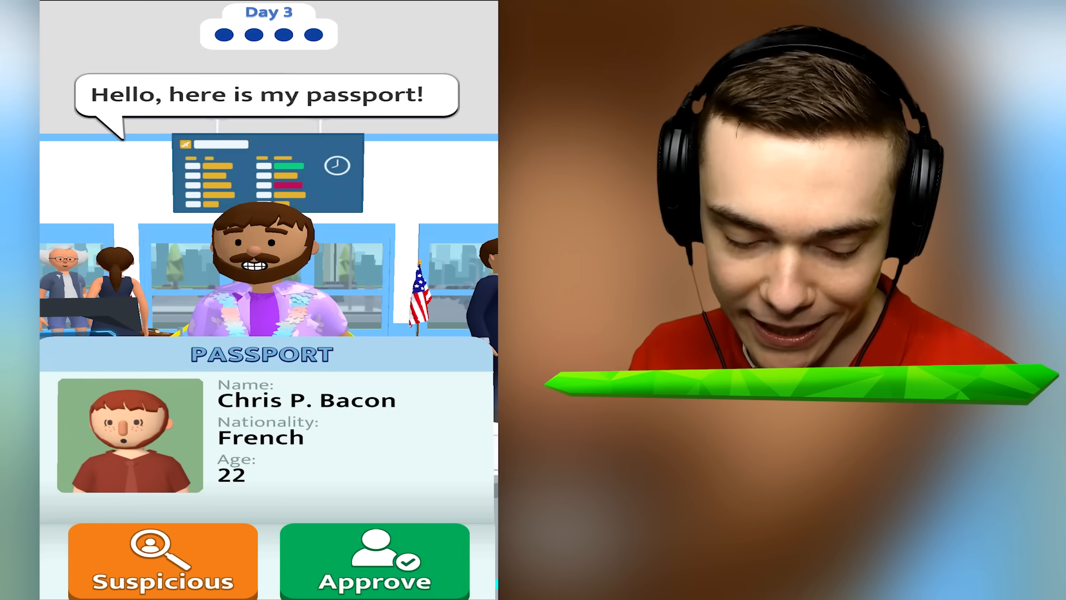
pyautogui.click(162, 562)
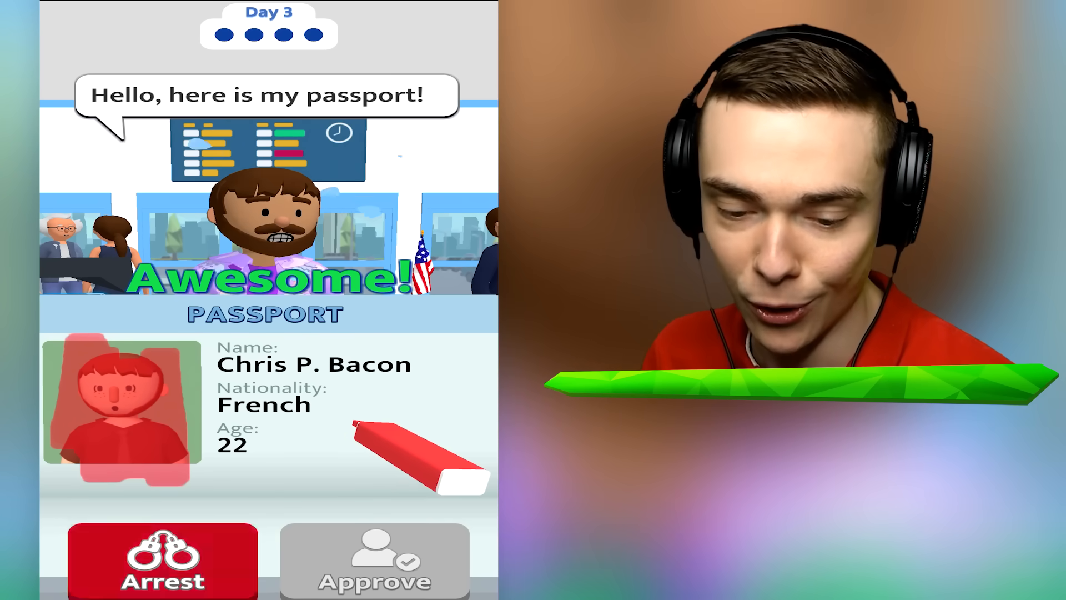
pyautogui.click(374, 563)
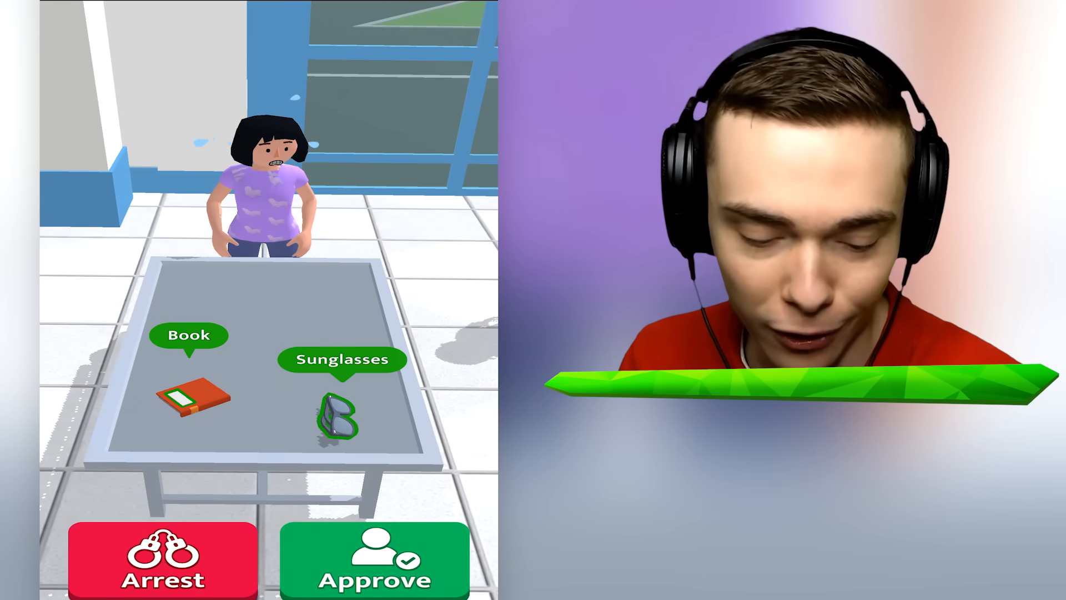
# Approve the book-and-sunglasses passenger and the tablet-only passenger after checking a body scan
pyautogui.click(374, 560)
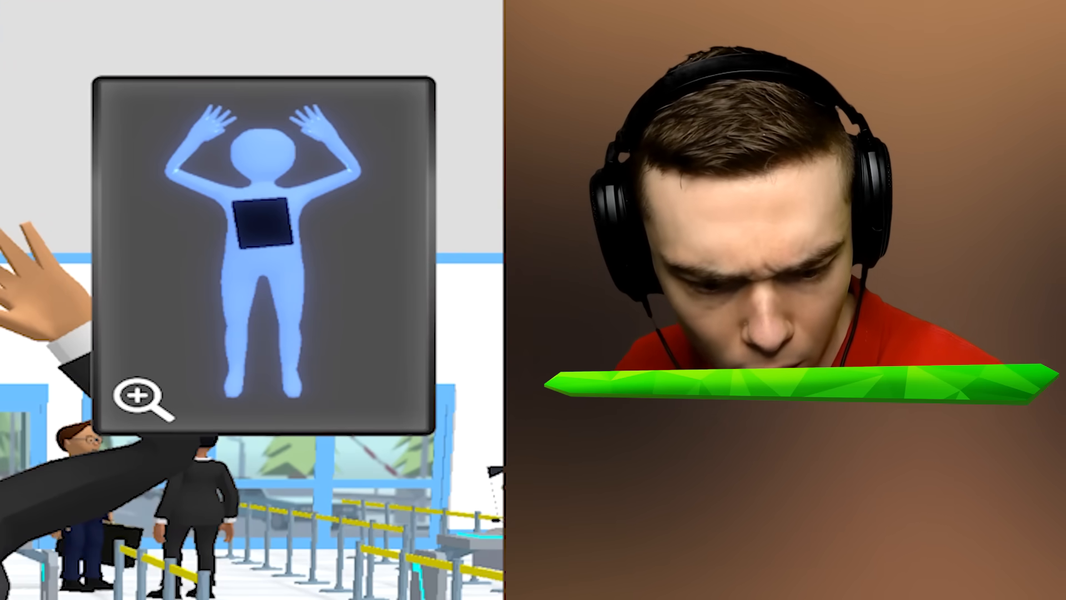
pyautogui.click(144, 398)
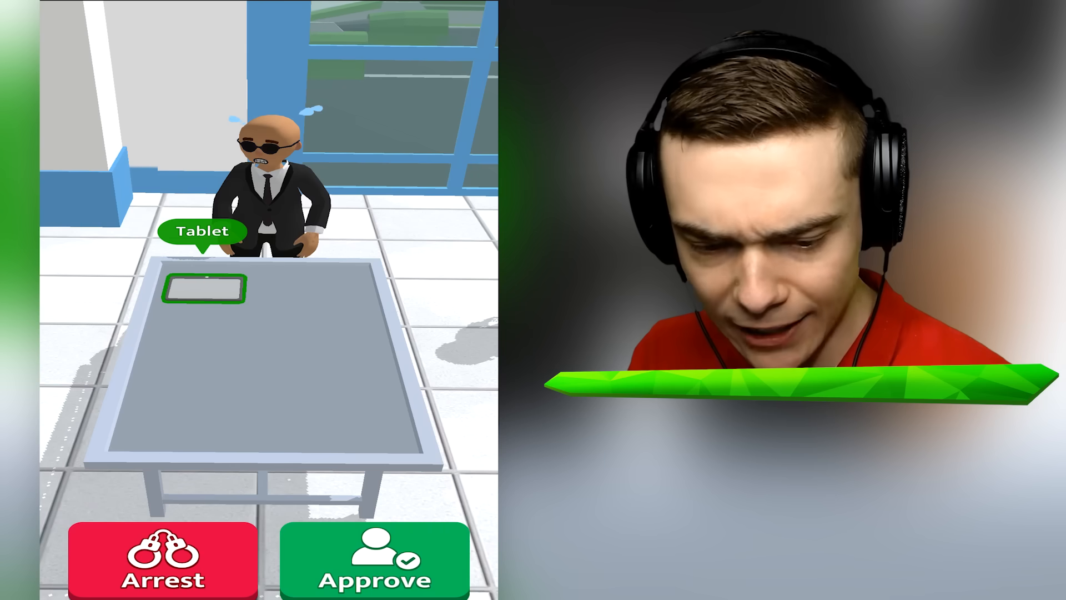
pyautogui.click(373, 561)
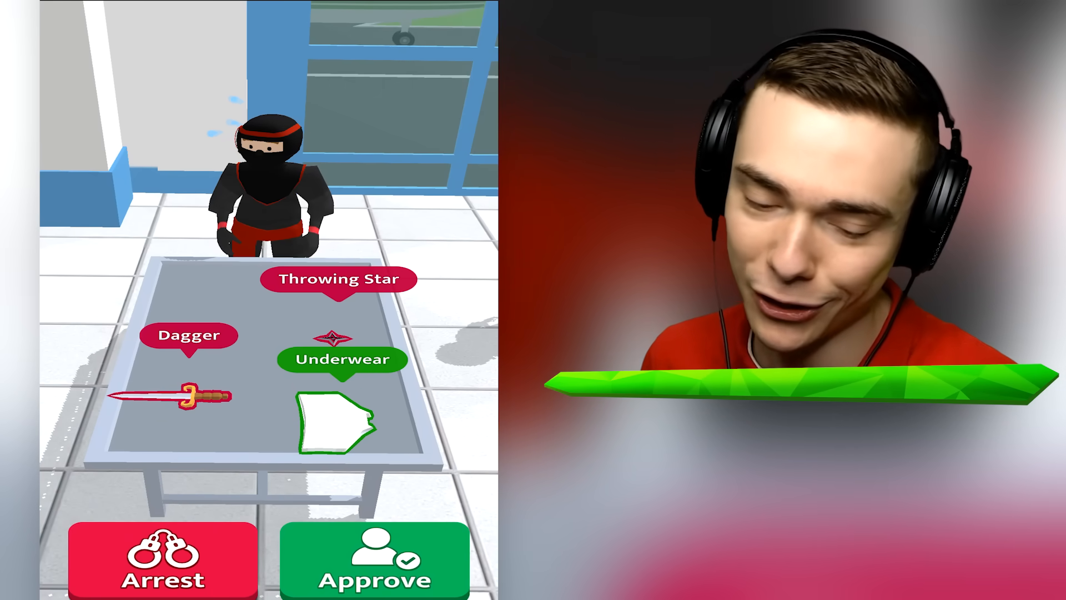
# Arrest the ninja with dagger and throwing star, then judge the next enlarged body scan
pyautogui.click(161, 560)
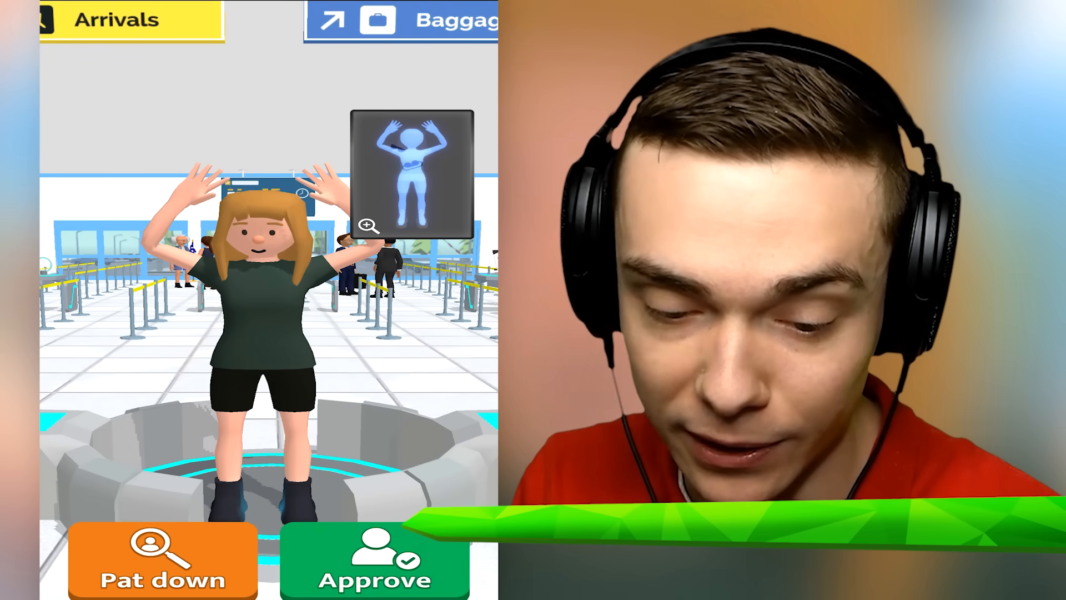
pyautogui.click(367, 227)
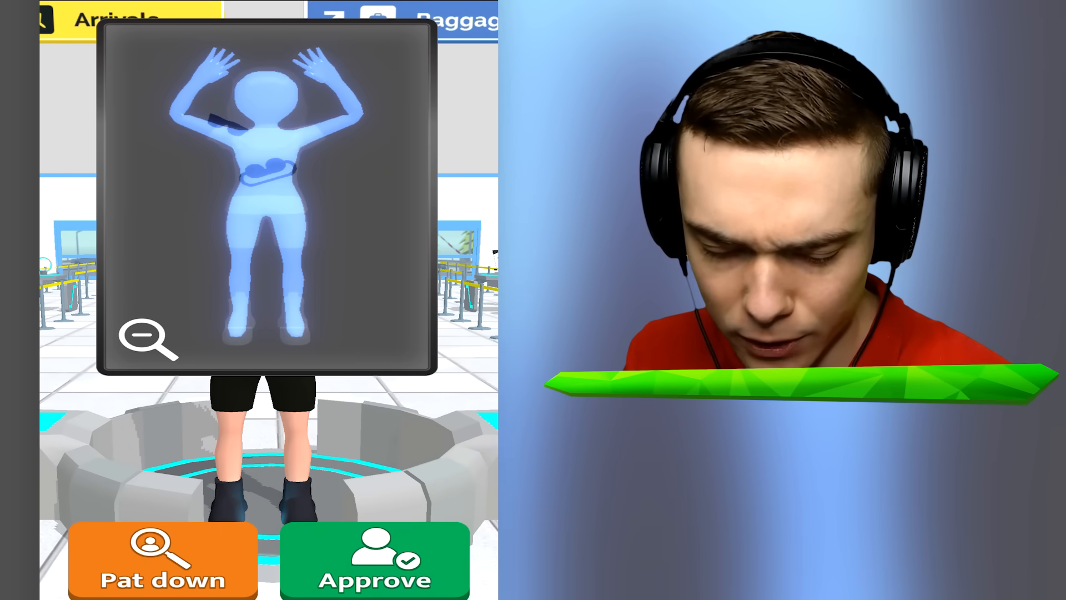
pyautogui.click(375, 561)
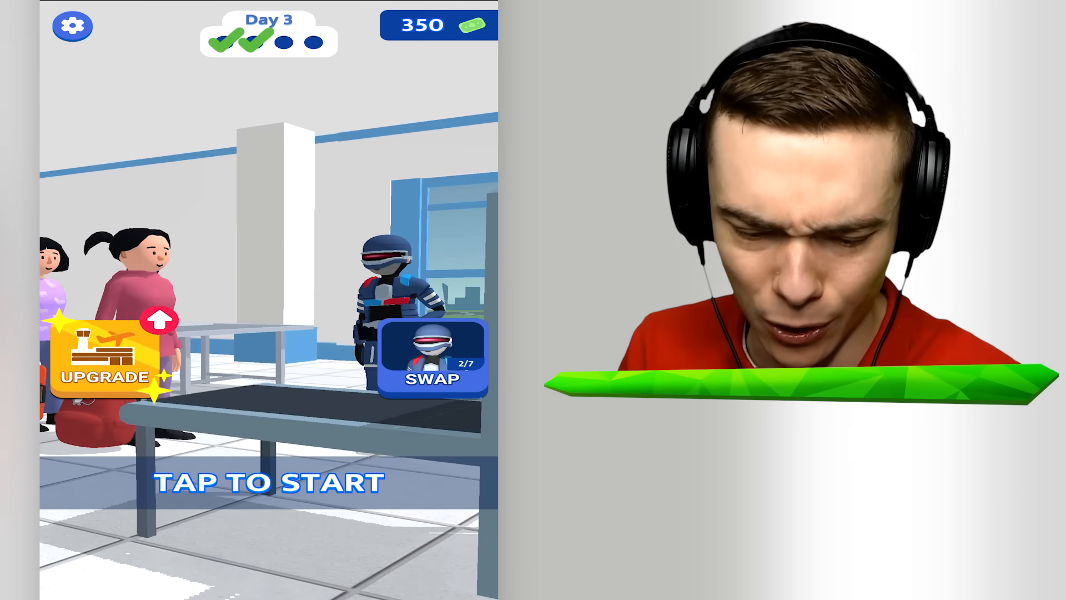
# Browse the departure-board upgrade shop, then begin the baggage X-ray round
pyautogui.click(106, 372)
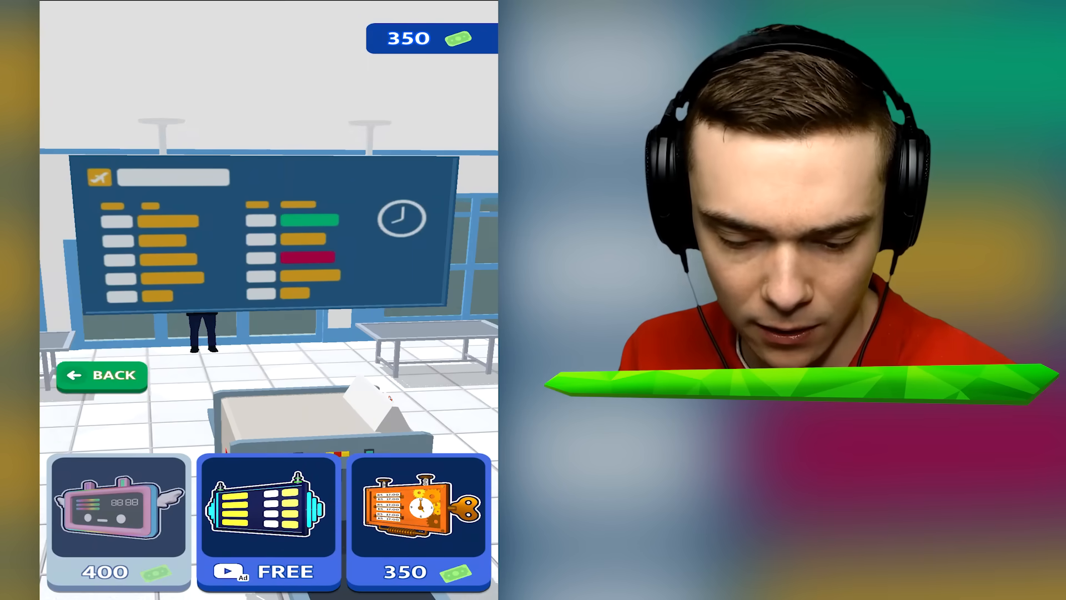
pyautogui.click(417, 521)
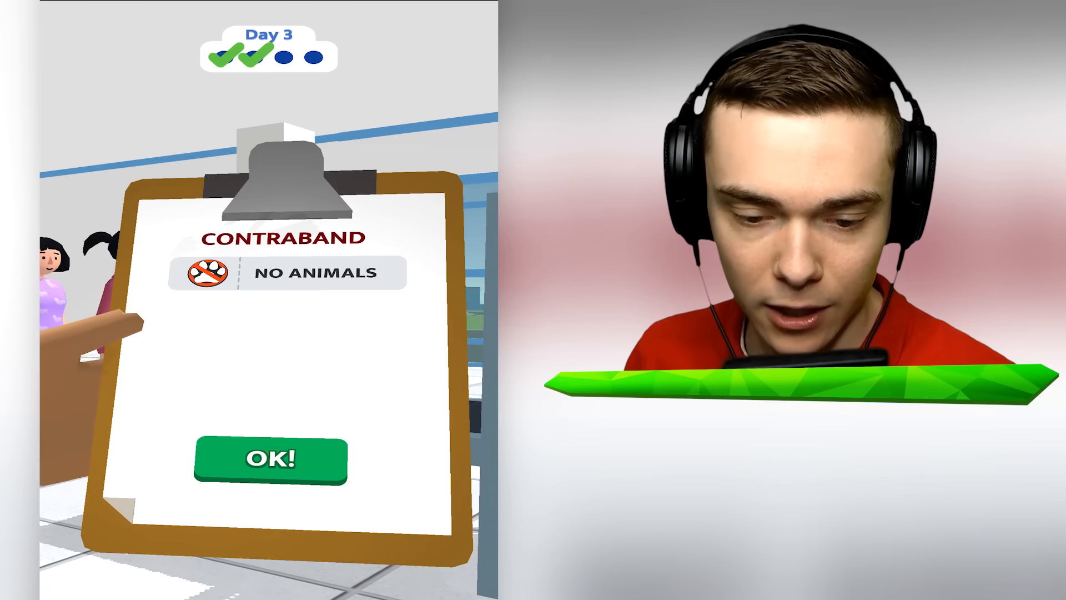
# Acknowledge the No Animals rule and approve the suitcase containing only a plate
pyautogui.click(271, 457)
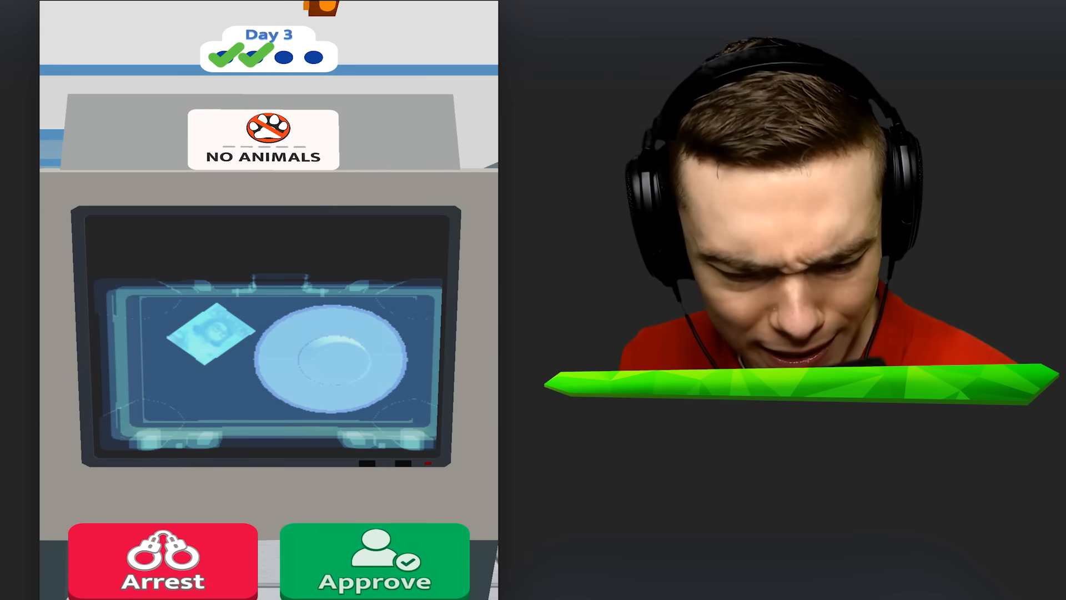
pyautogui.click(374, 561)
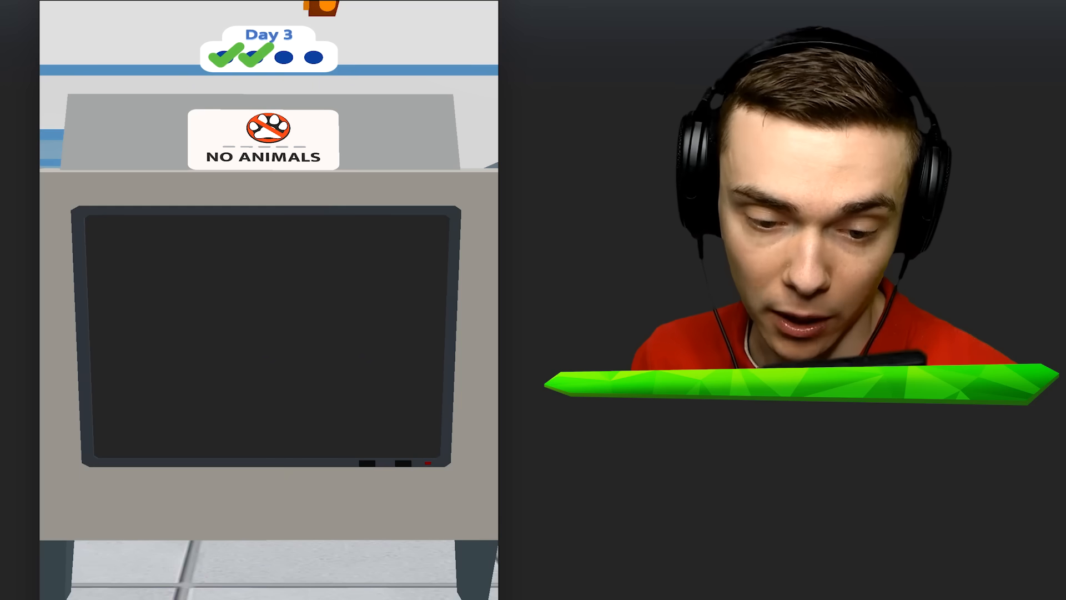